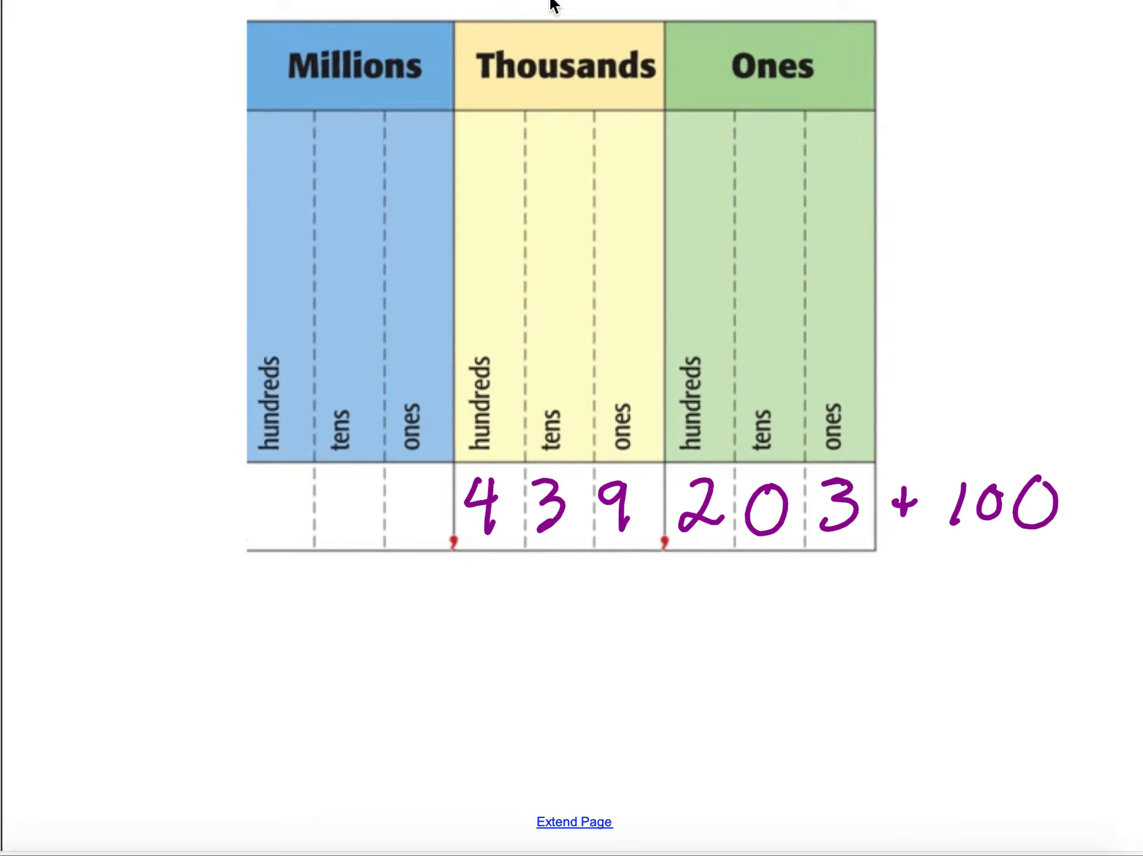
pyautogui.moveTo(908, 431)
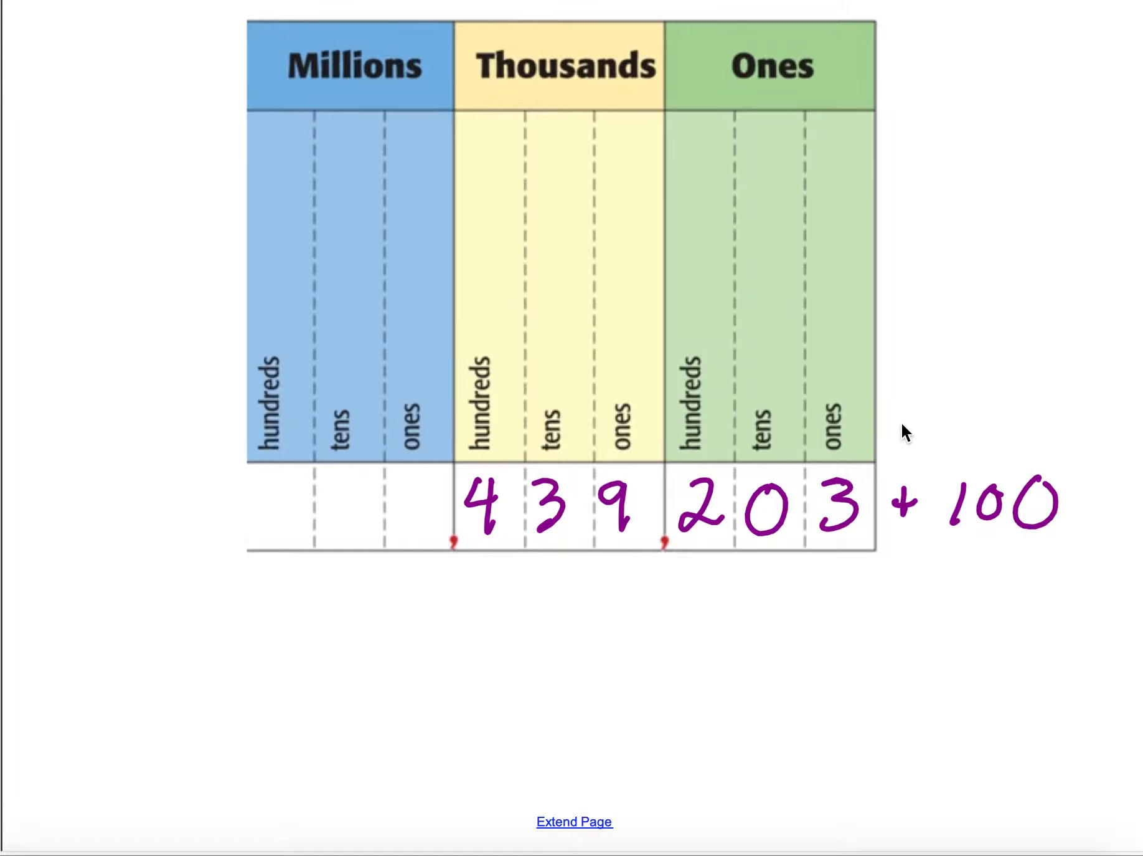
# Mark the 1 in 100 in red, then write 1,000 and 1,000,000 with arrows
pyautogui.moveTo(941, 530); pyautogui.dragTo(1065, 530)
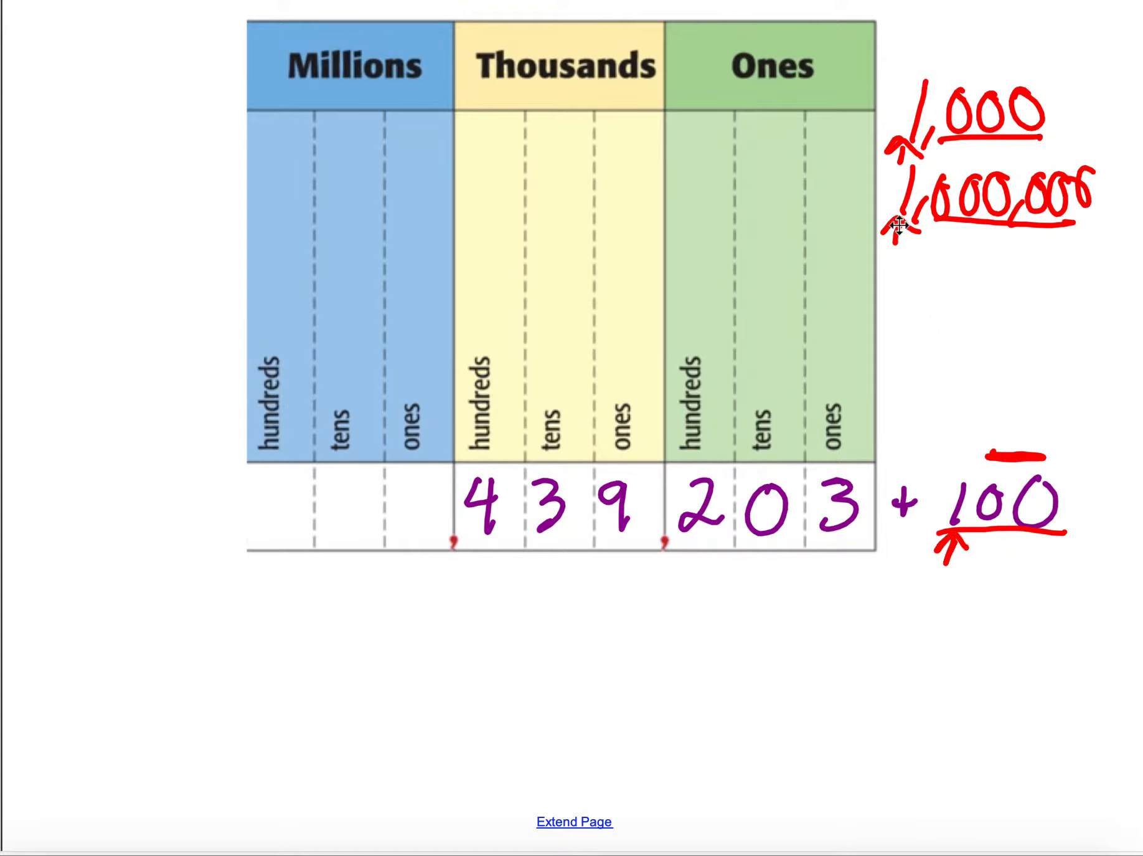
pyautogui.moveTo(970, 580)
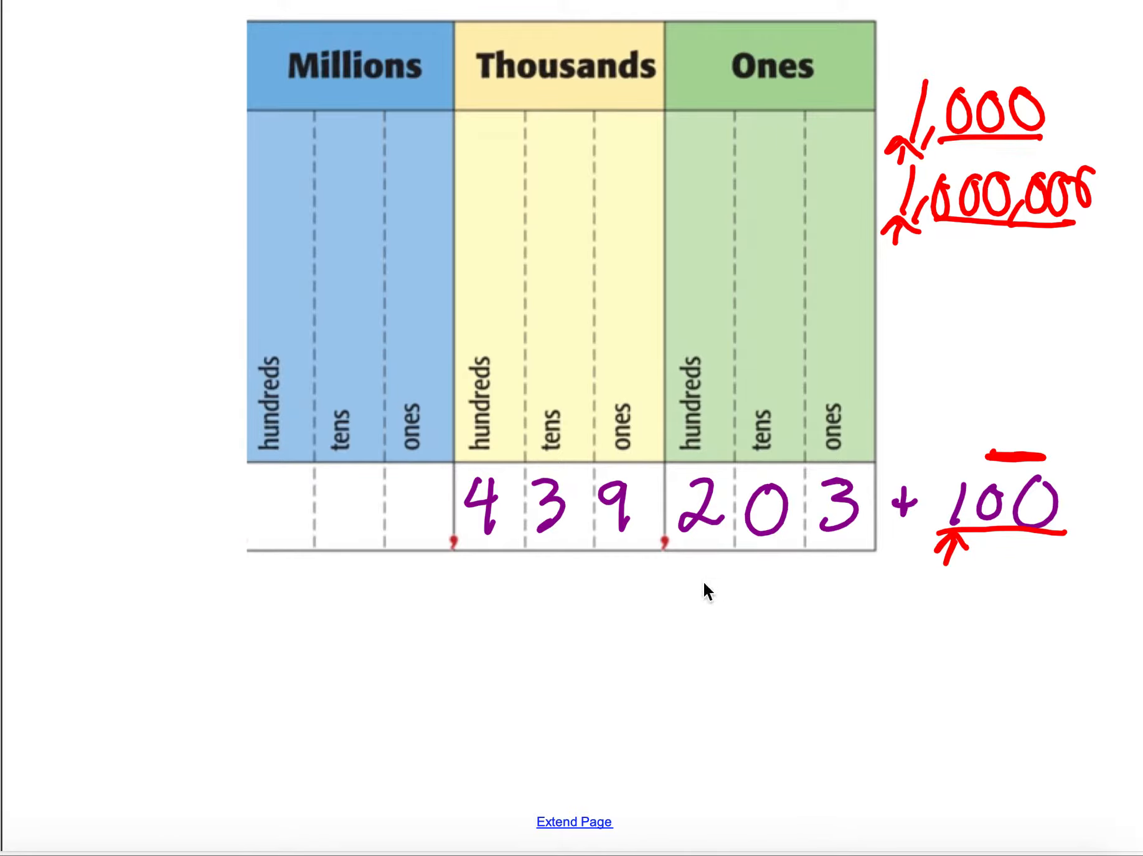
# Write +100 under 439,203 in red, draw the sum line, and write 439,303
pyautogui.moveTo(678, 576); pyautogui.dragTo(689, 591)
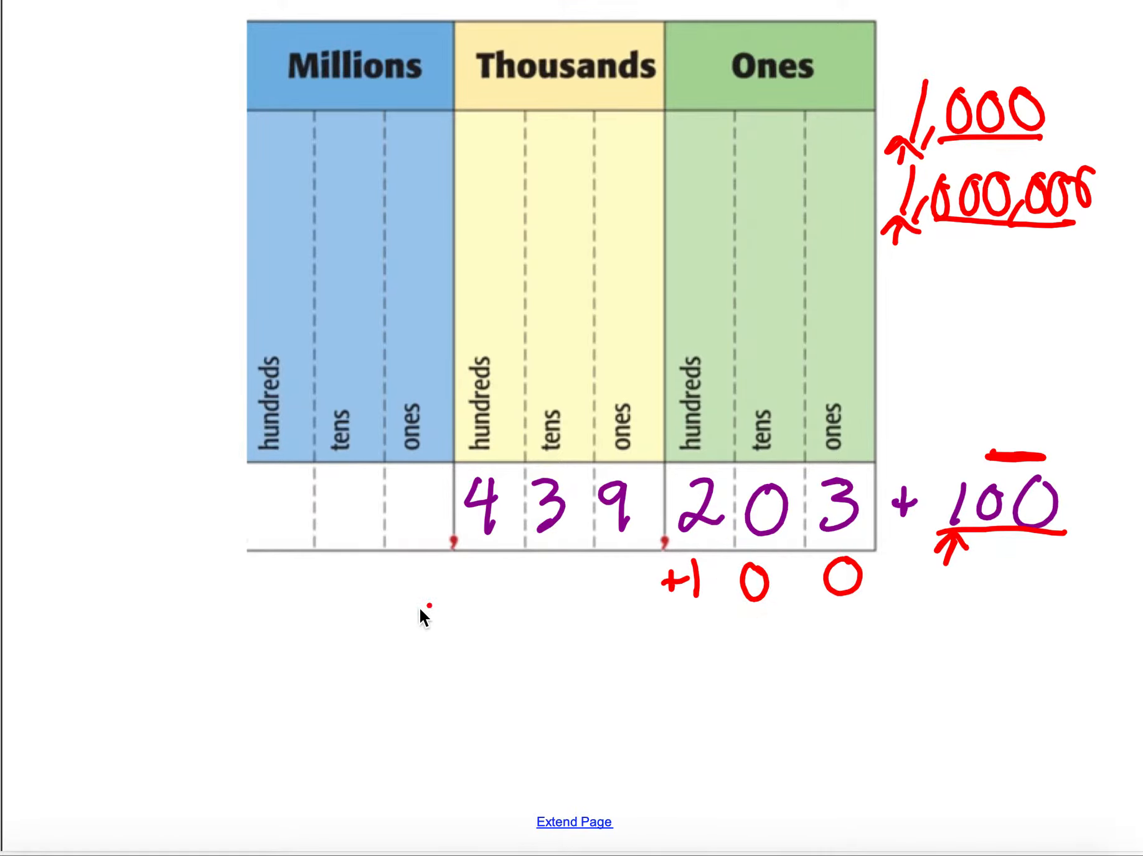
pyautogui.moveTo(430, 606); pyautogui.dragTo(890, 624)
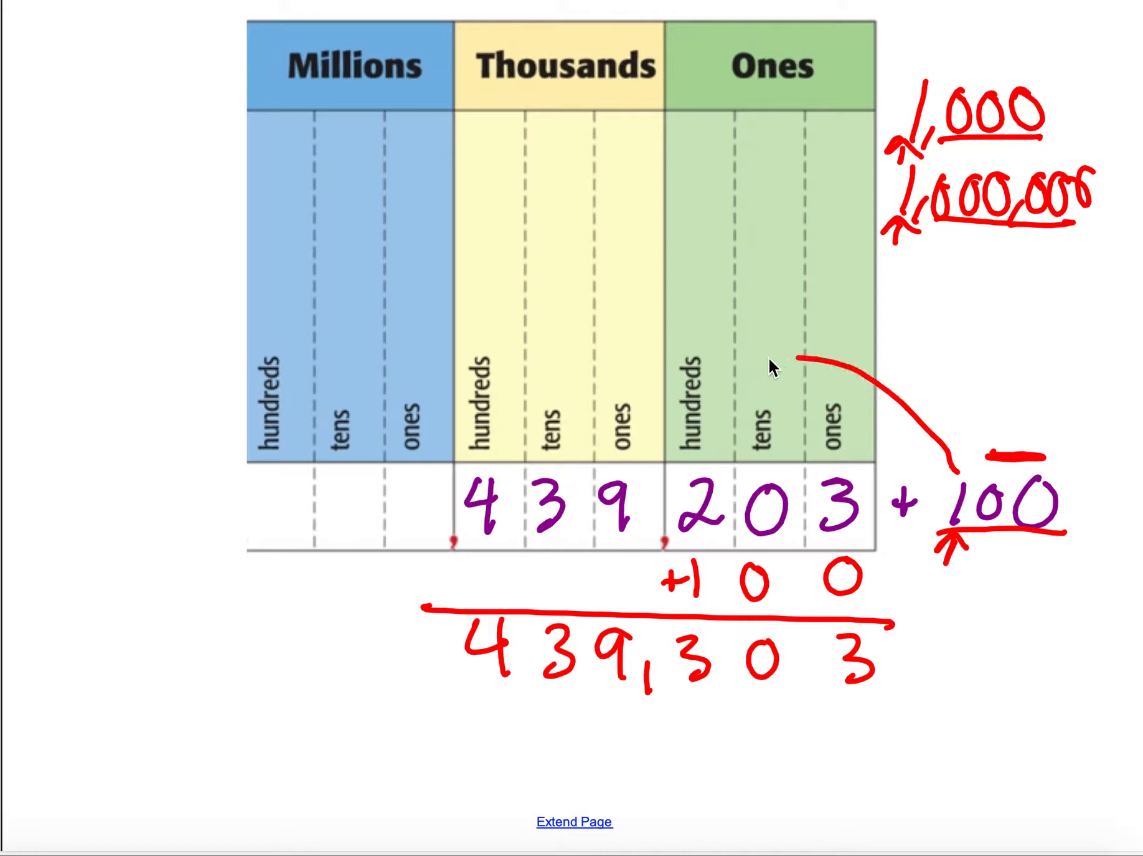
pyautogui.moveTo(788, 365); pyautogui.dragTo(721, 723)
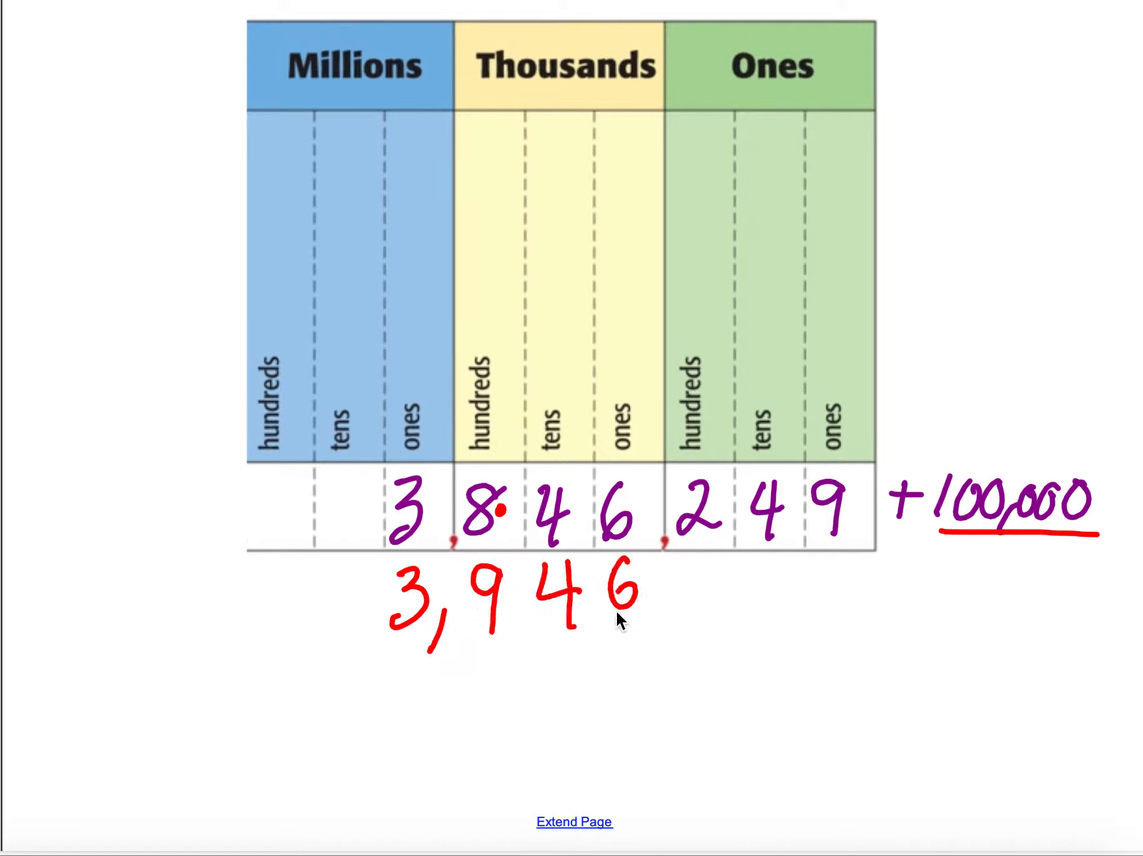
# Underline 100,000 in red and write the answer to 3,846,249 + 100,000, starting 3,946
pyautogui.write(',24')
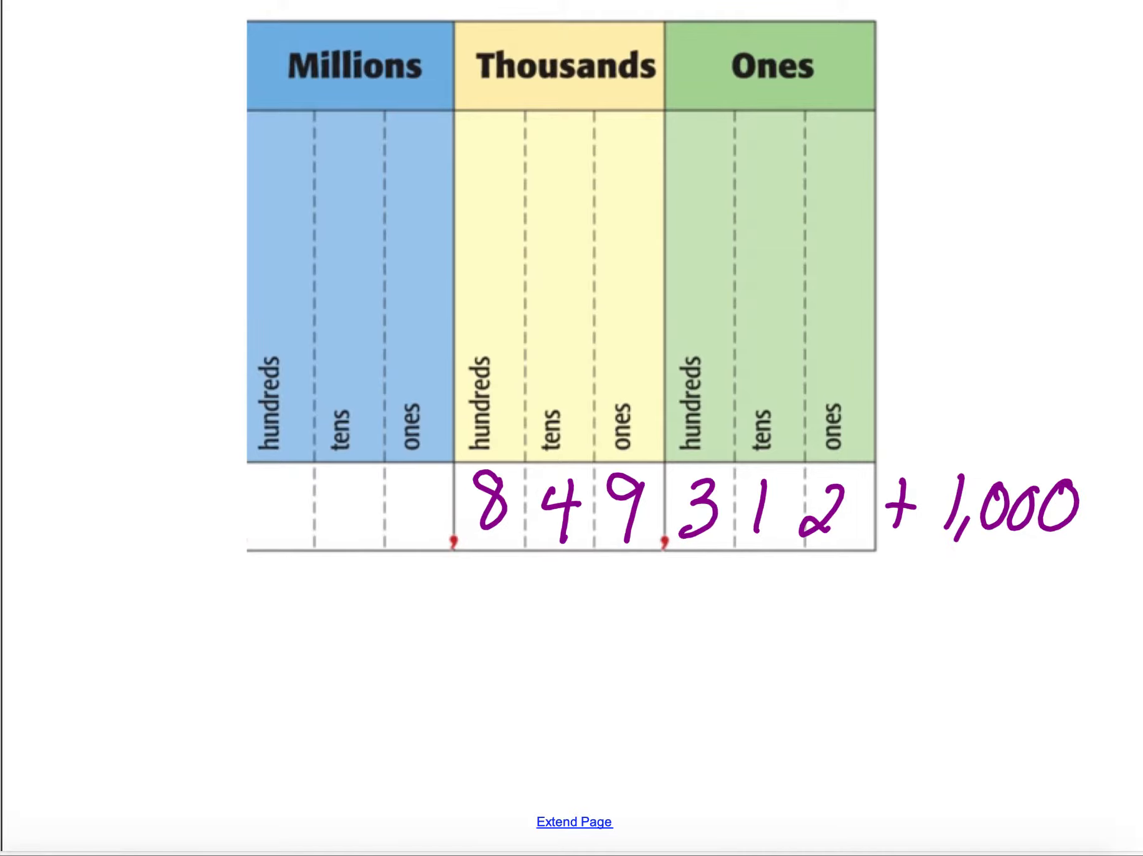
# Handwrite 849,312 + 1,000 across the chart's digit row on a cleared page
pyautogui.moveTo(940, 541); pyautogui.dragTo(1079, 540)
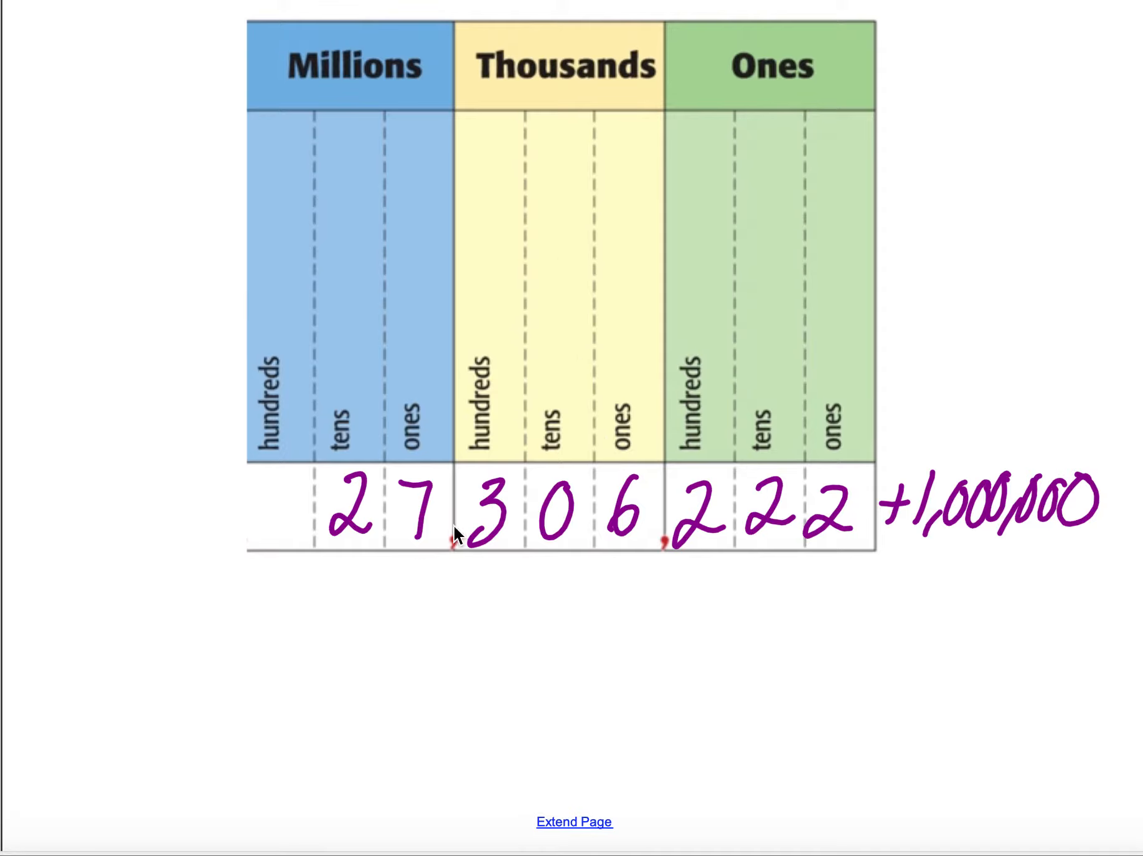
pyautogui.moveTo(590, 492)
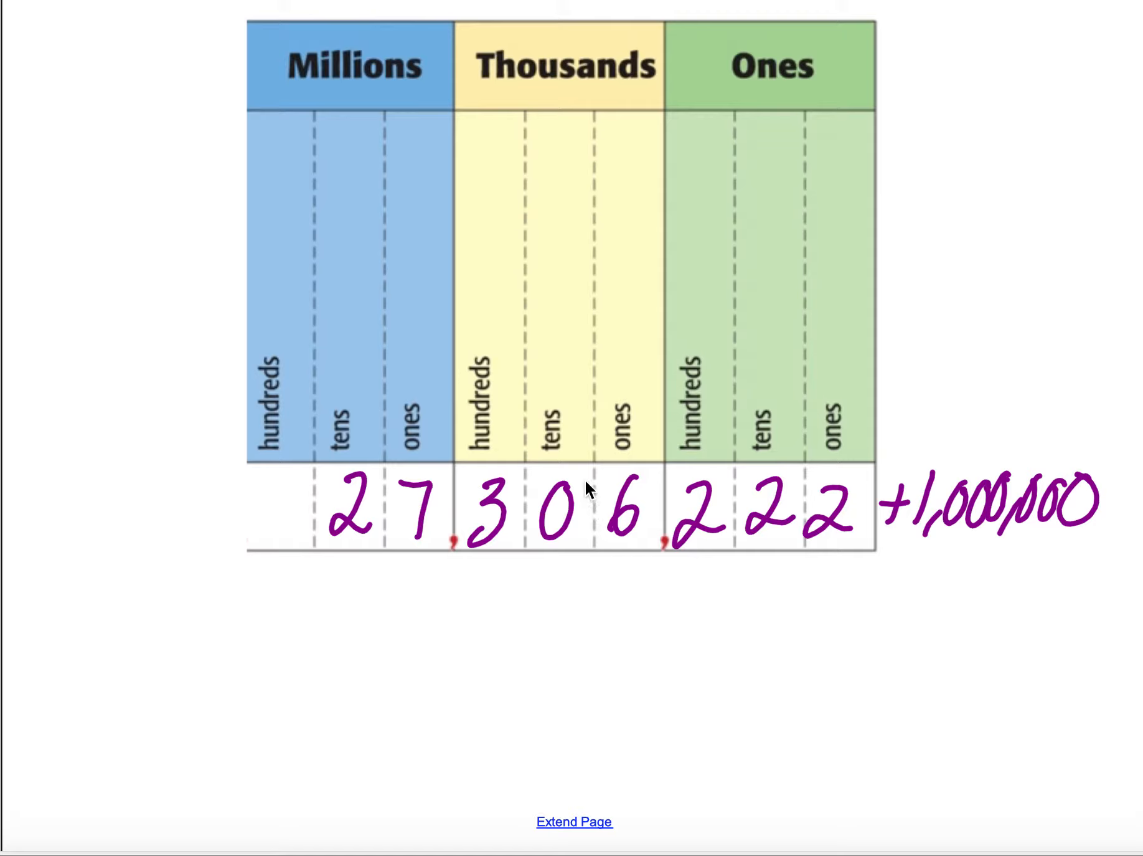
pyautogui.moveTo(440, 512)
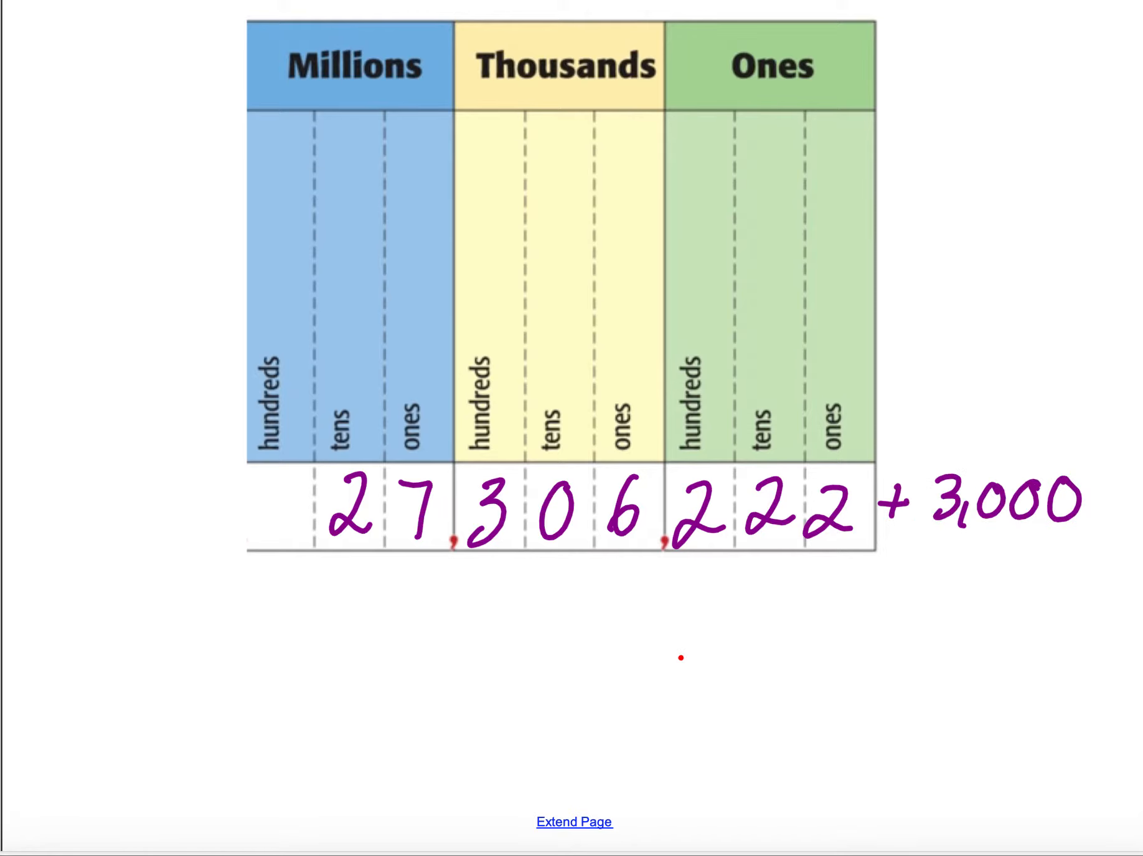
# Underline the 3 in +3,000, dot the 6, and write the answer 27,309,222
pyautogui.moveTo(937, 530); pyautogui.dragTo(963, 530)
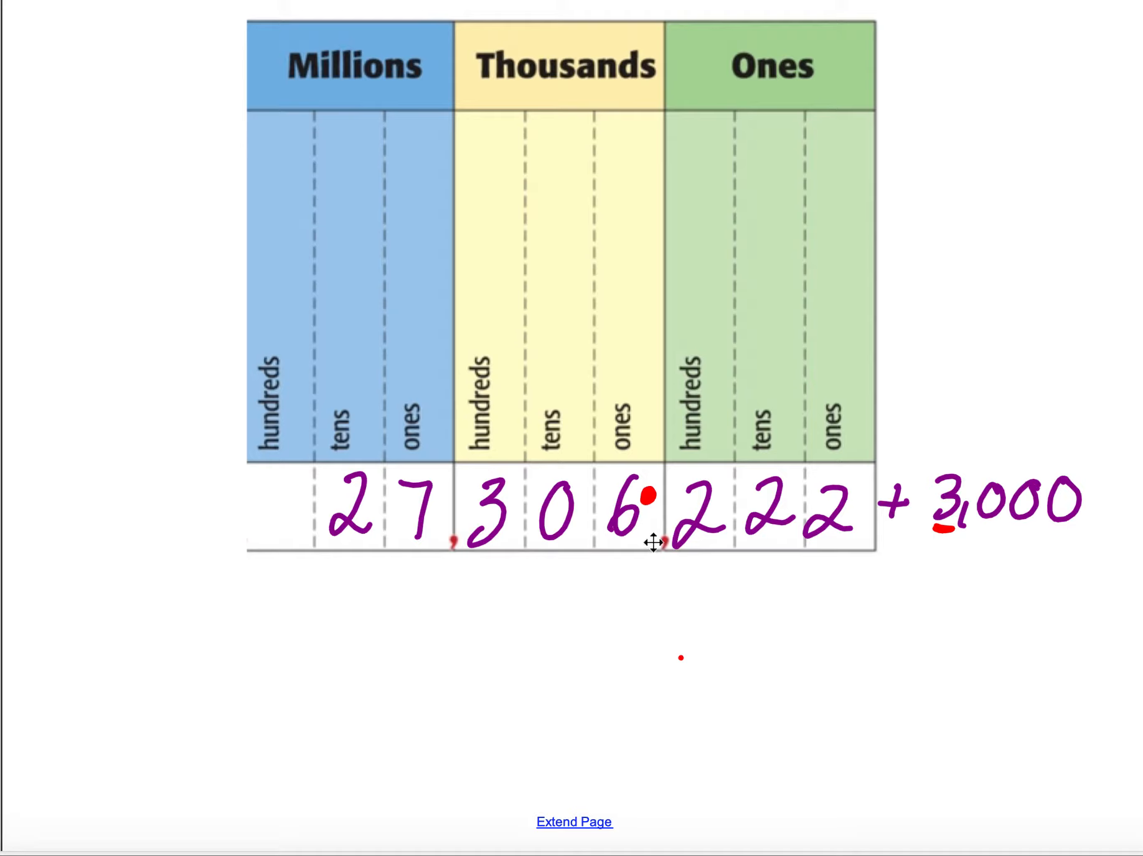
pyautogui.moveTo(627, 557)
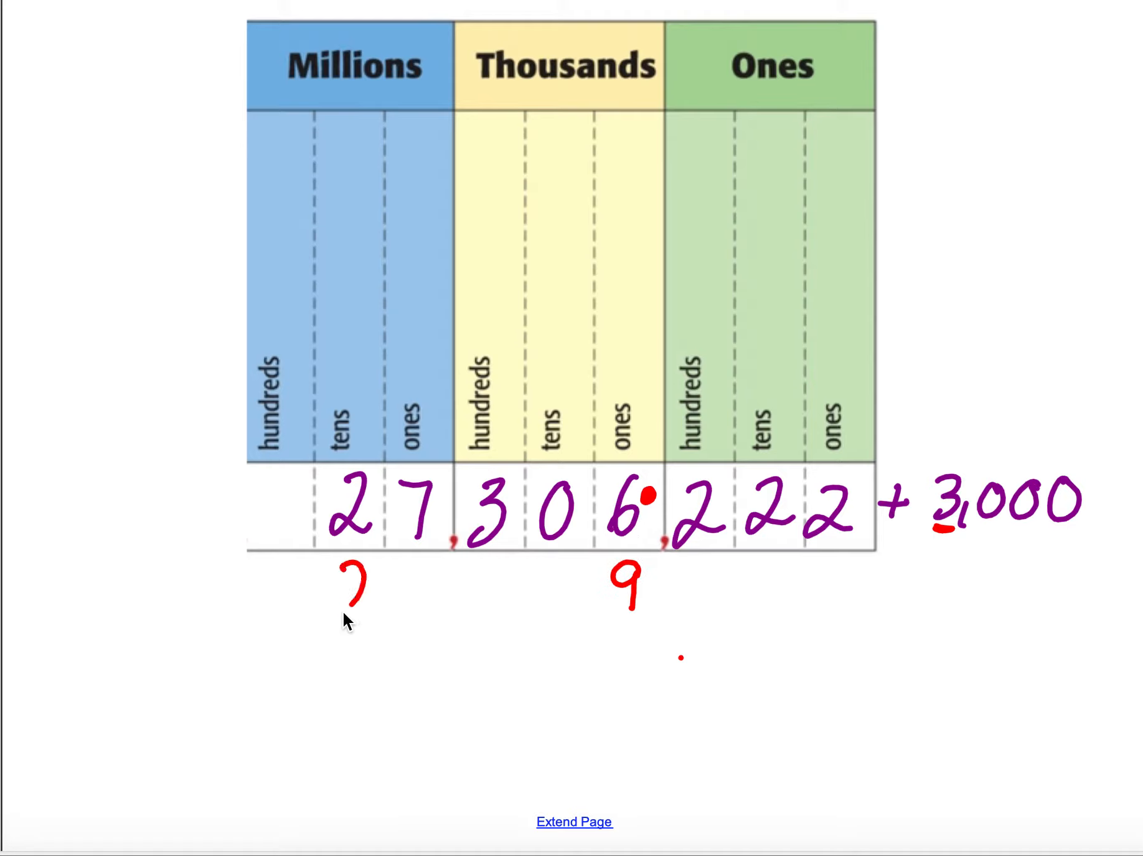
pyautogui.write('27,')
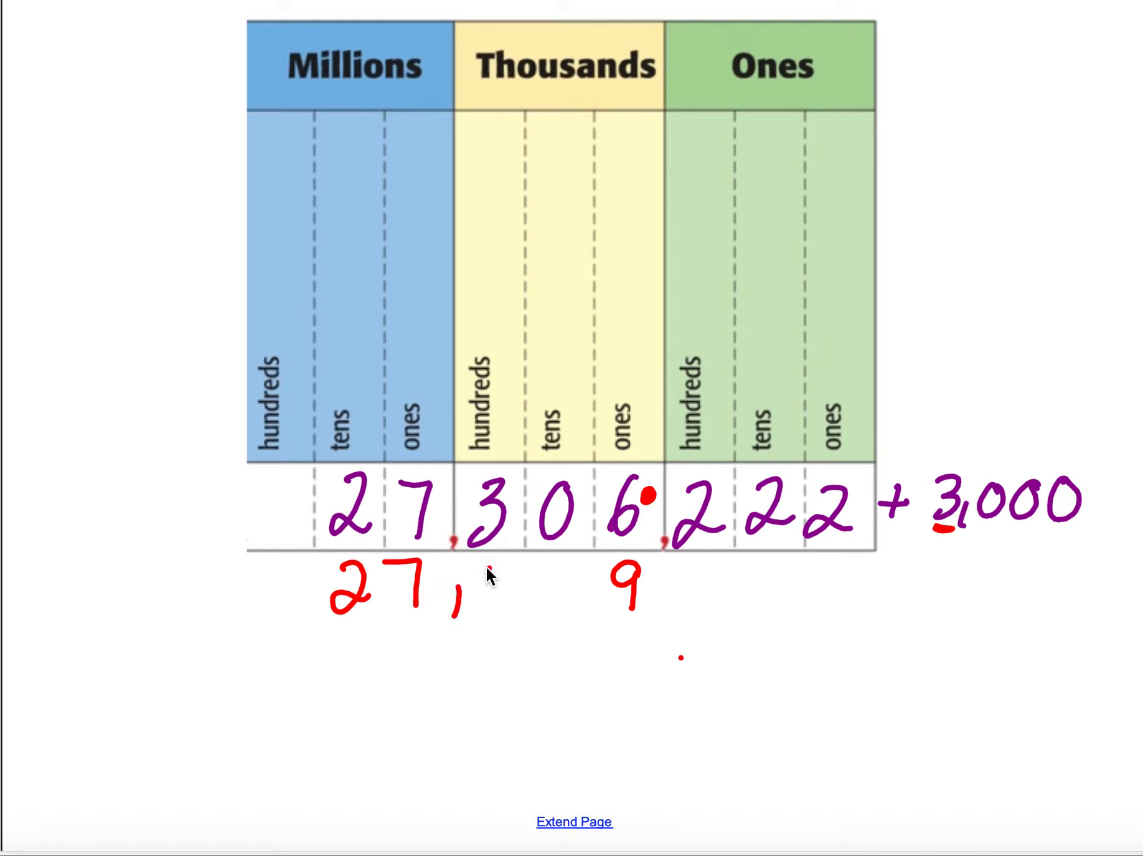
pyautogui.moveTo(496, 584); pyautogui.dragTo(671, 591)
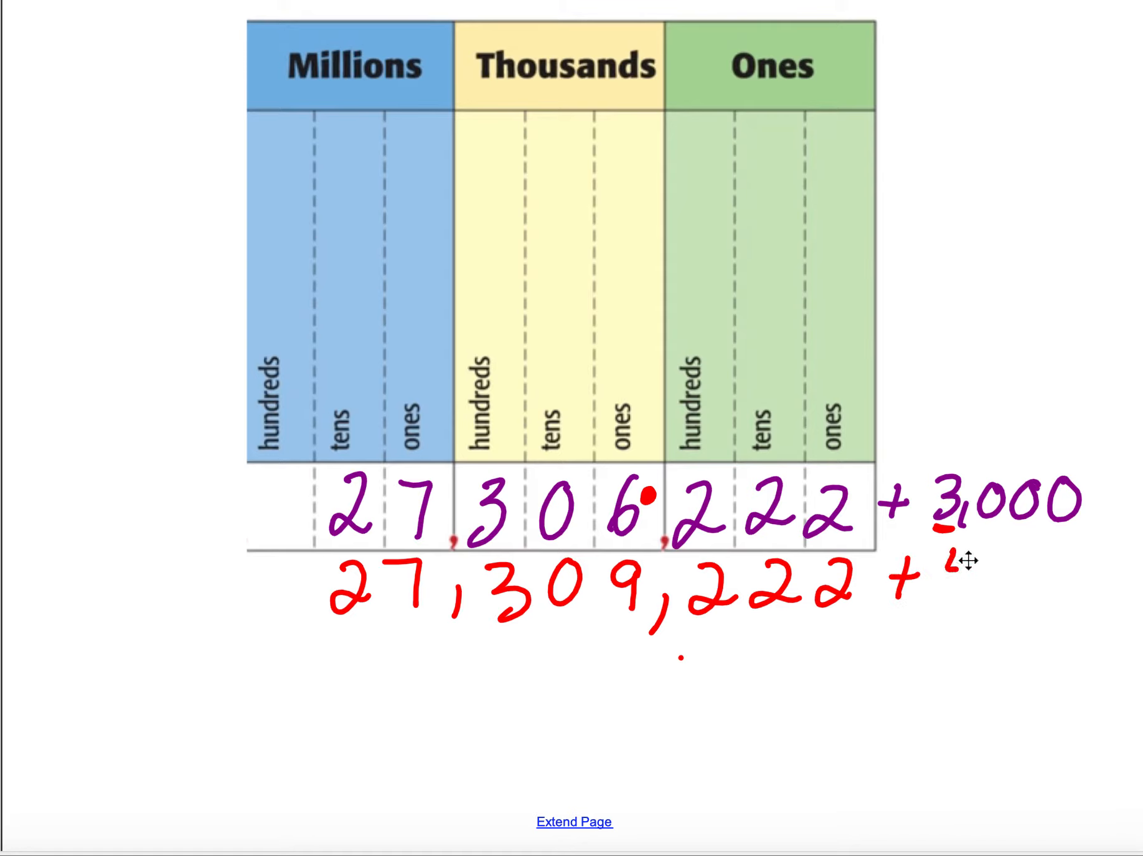
# Write 27,309,222 + 400,000 and 27,709,222 + 3,000,000 in red, then begin the answer with 30,
pyautogui.write('400,0')
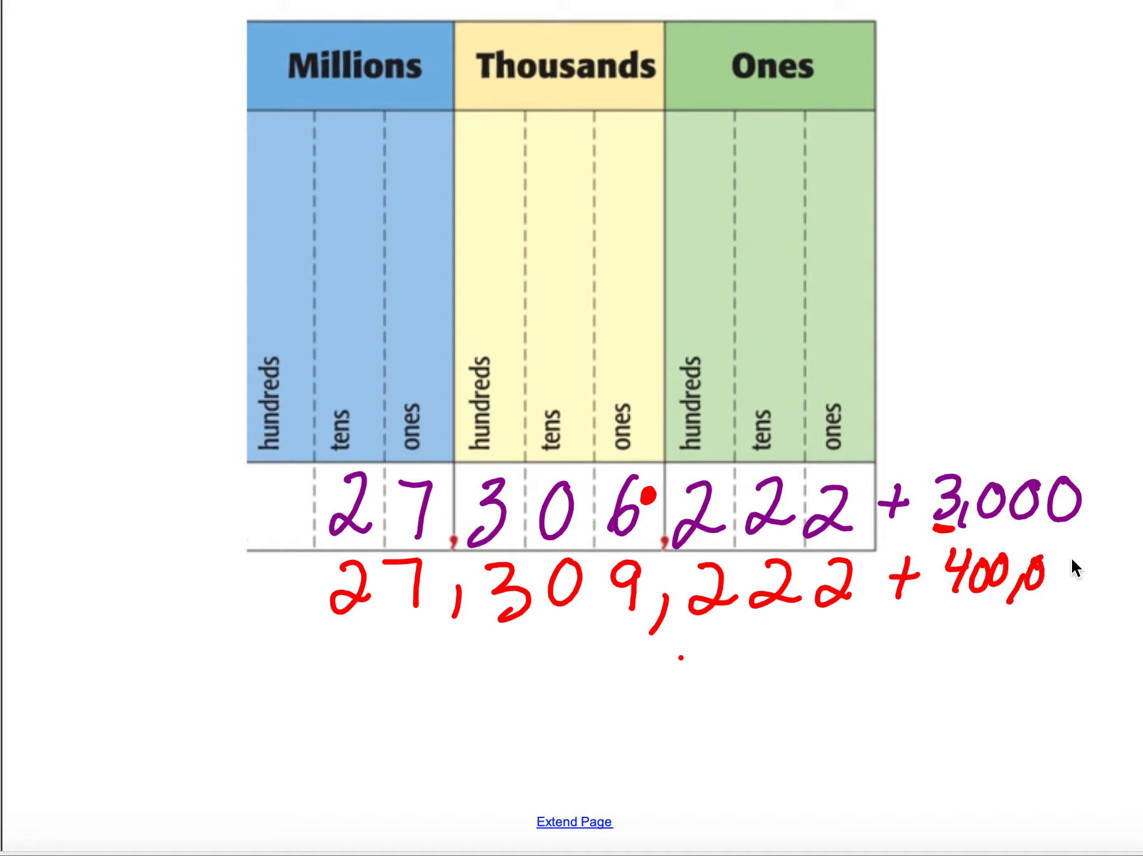
pyautogui.write('00')
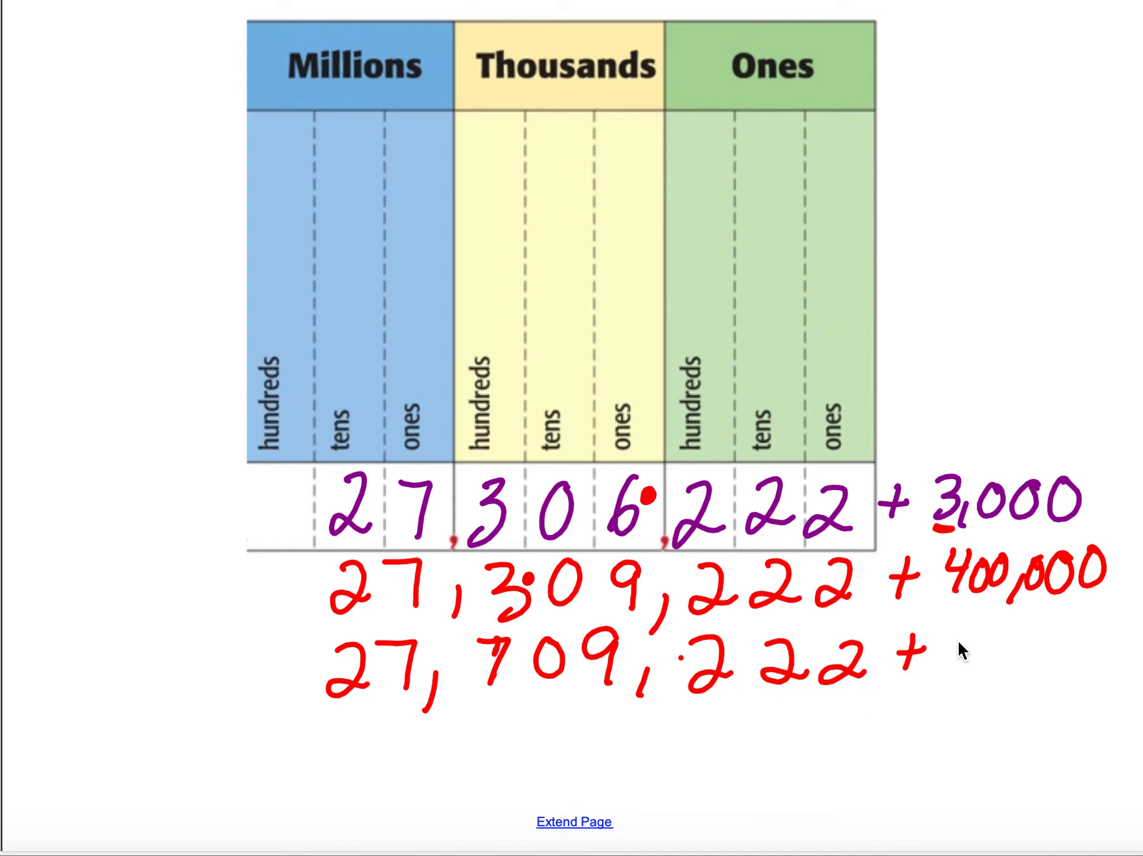
pyautogui.write('?')
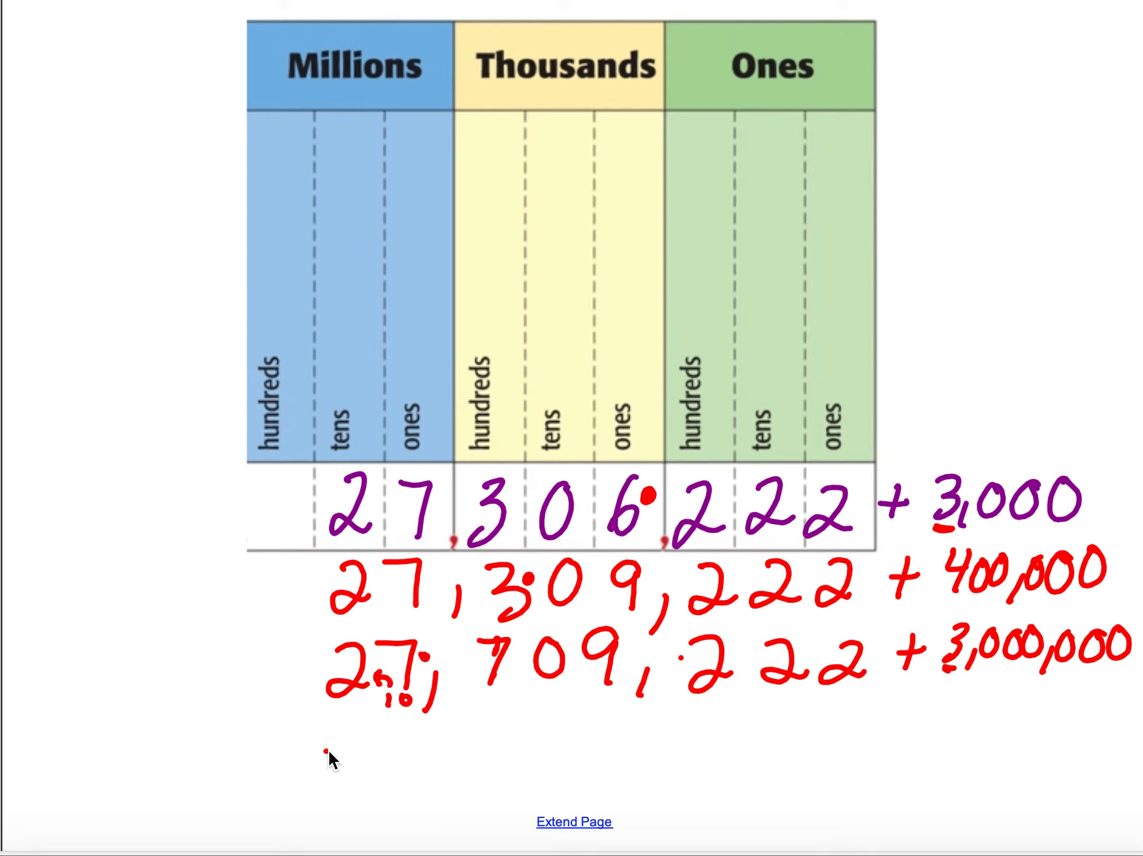
pyautogui.write('30,')
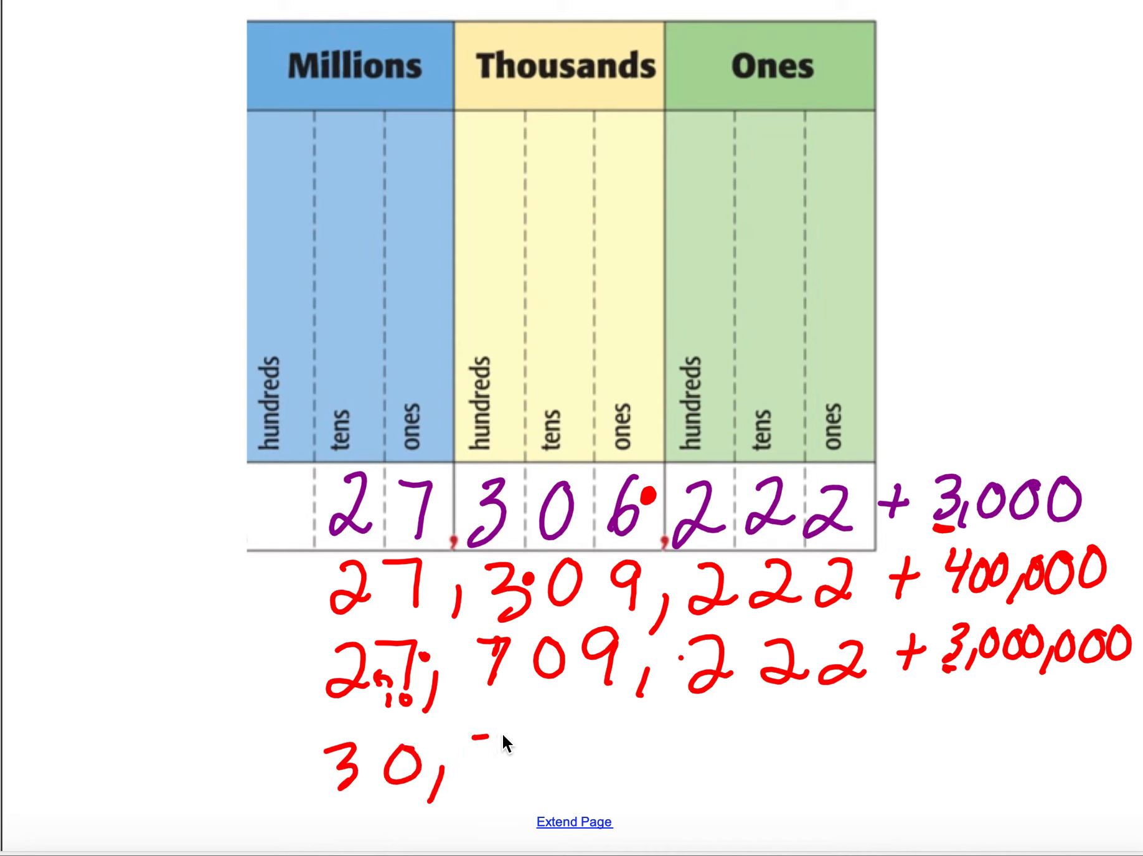